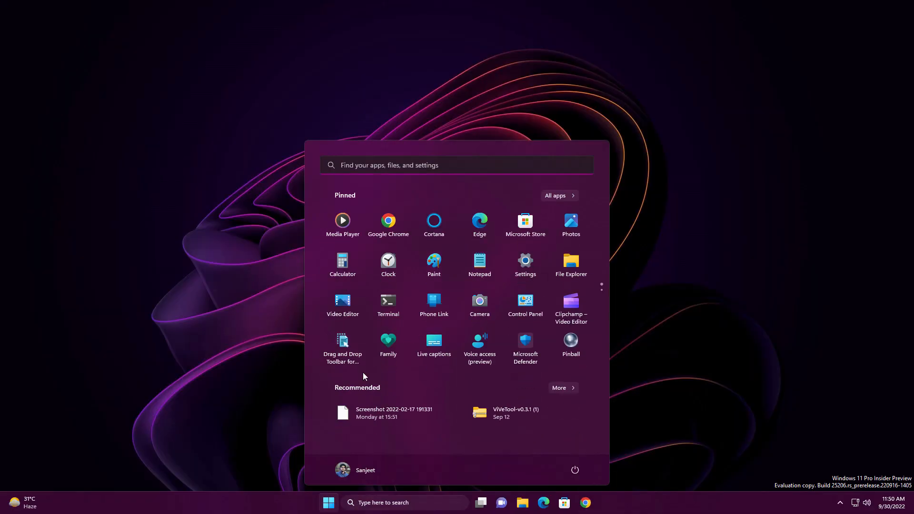
Step: Open Settings, visit the Windows Insider Programme page, and continue to Windows Update
click(524, 260)
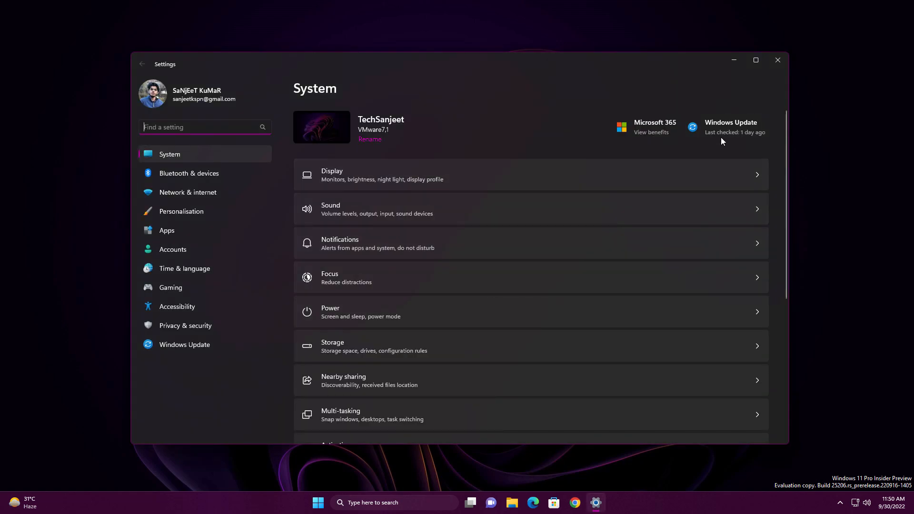
click(185, 345)
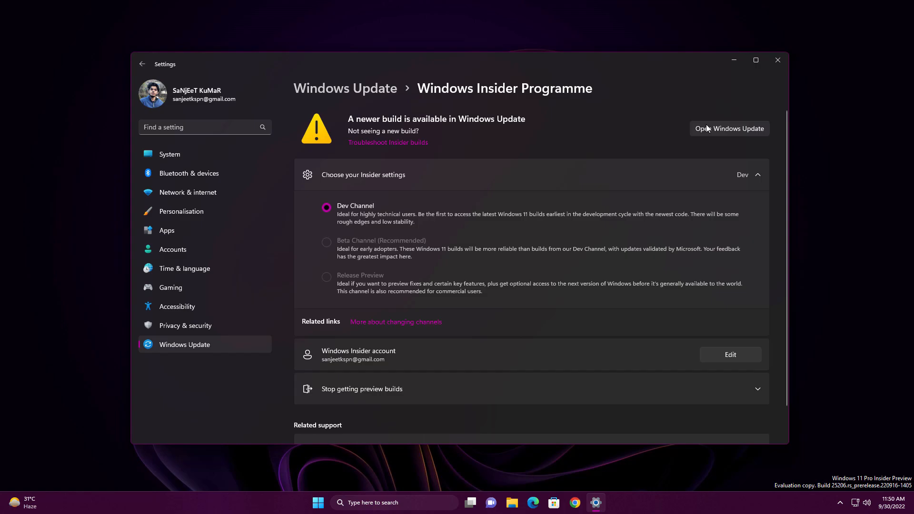
click(730, 128)
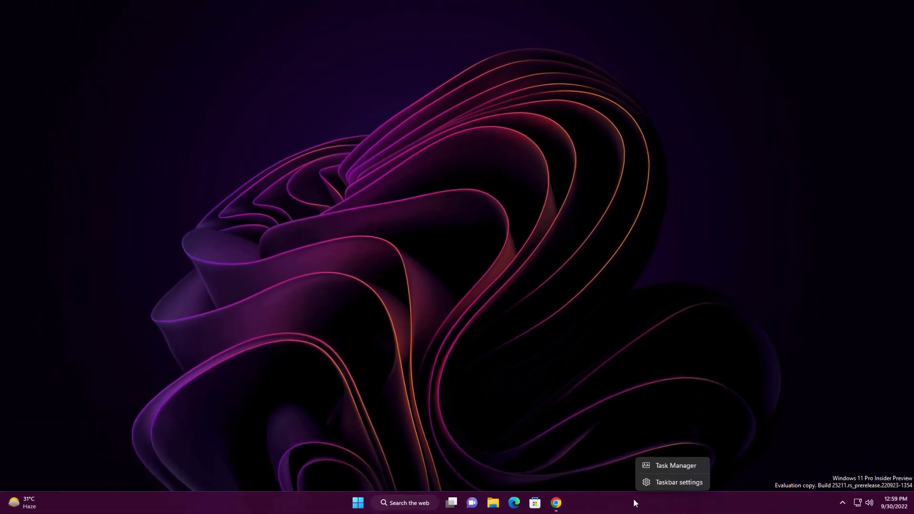
click(675, 465)
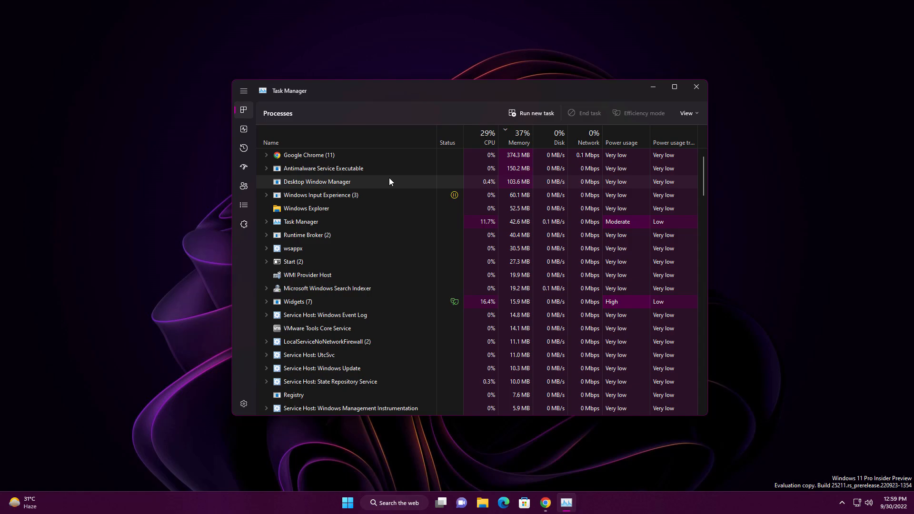
click(695, 87)
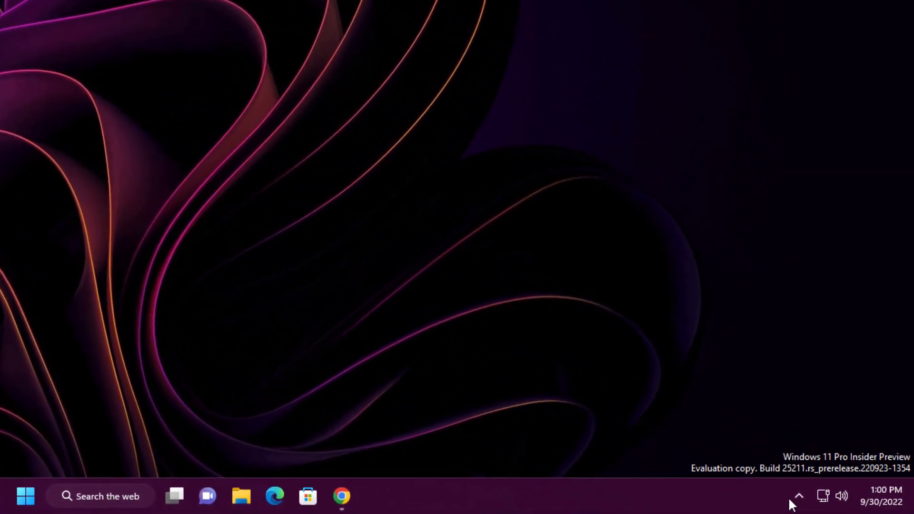
Step: Expand the tray overflow flyout to reveal hidden icons like Bluetooth and USB
click(797, 496)
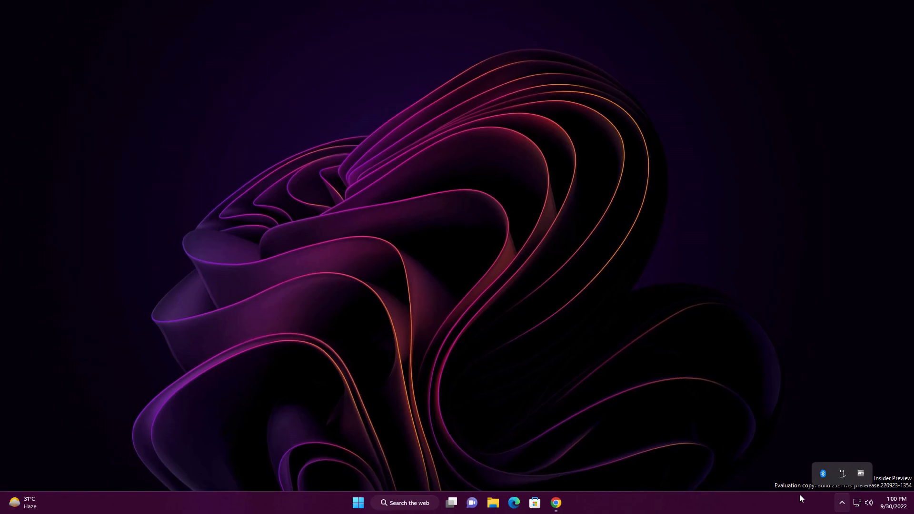
mouse_move(823, 473)
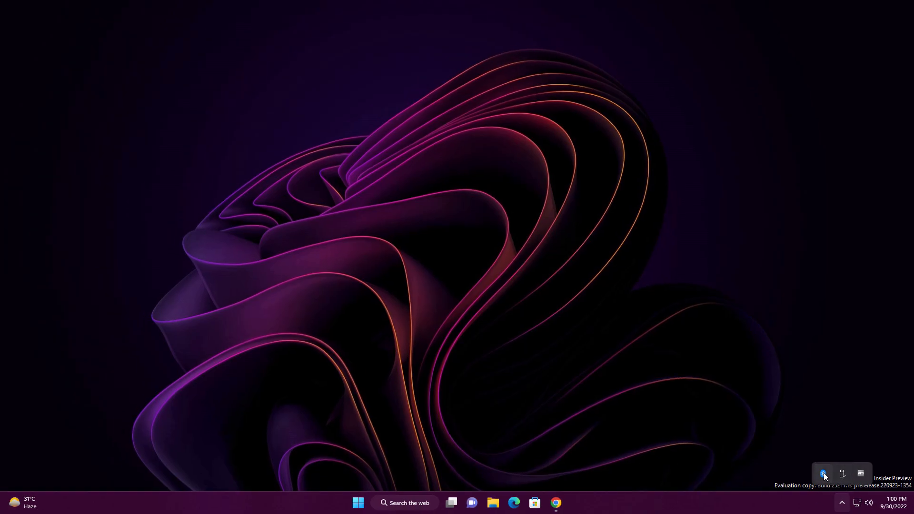
mouse_move(816, 467)
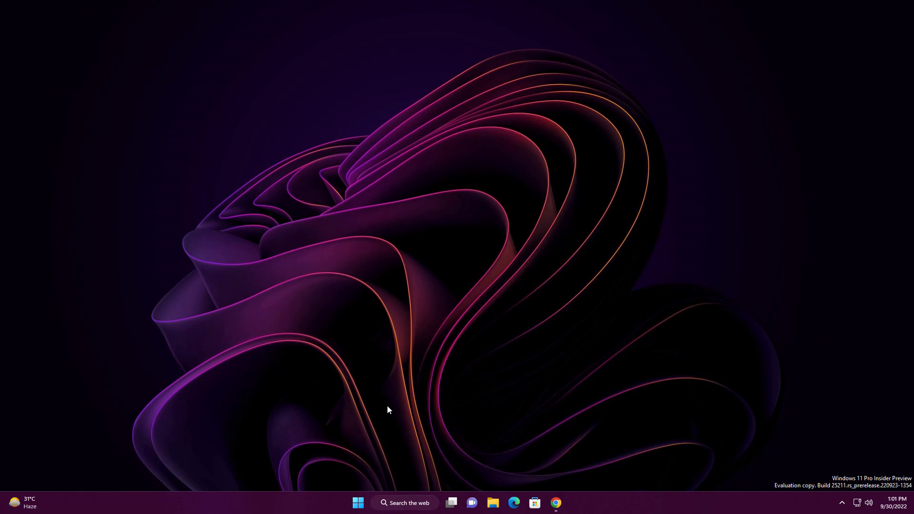
mouse_move(385, 395)
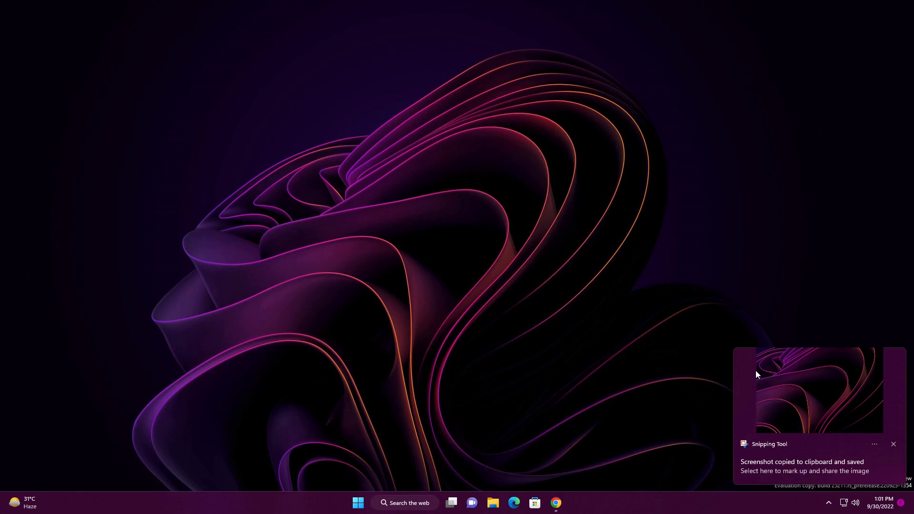
Step: Dismiss the 'Screenshot copied to clipboard and saved' notification
click(893, 444)
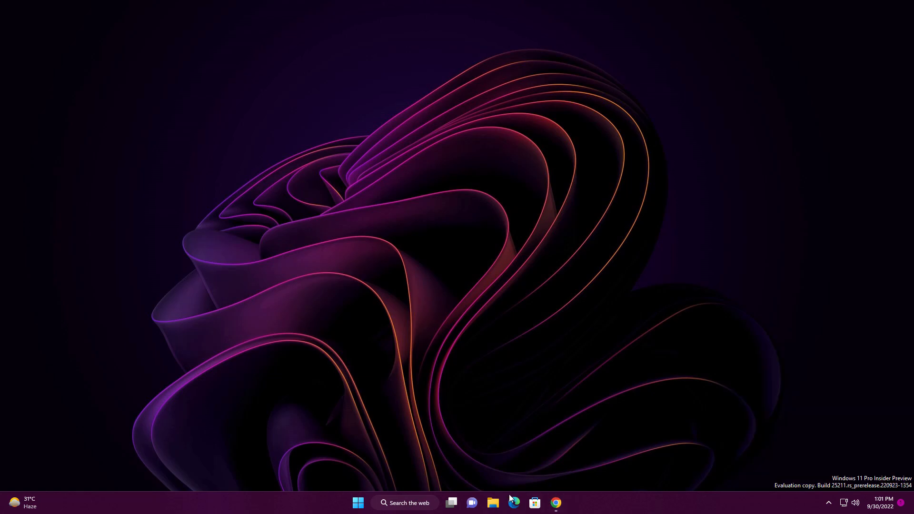
click(493, 503)
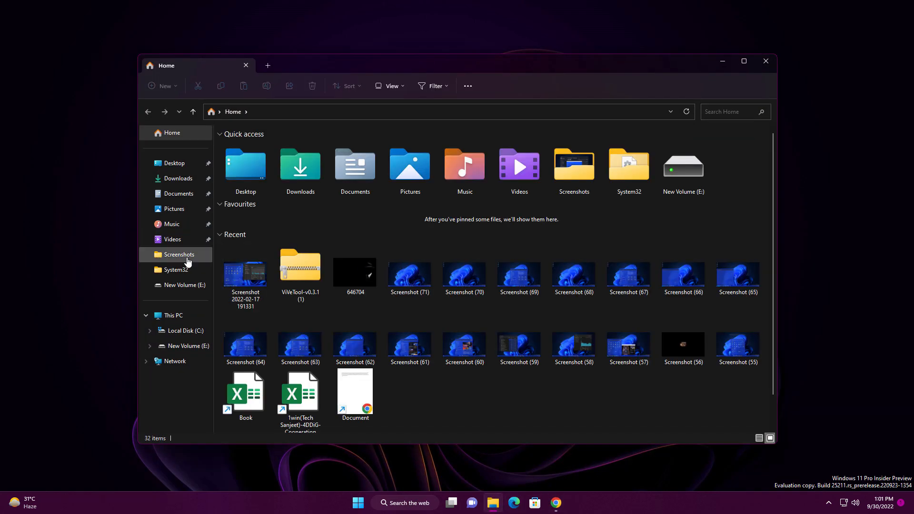
click(179, 255)
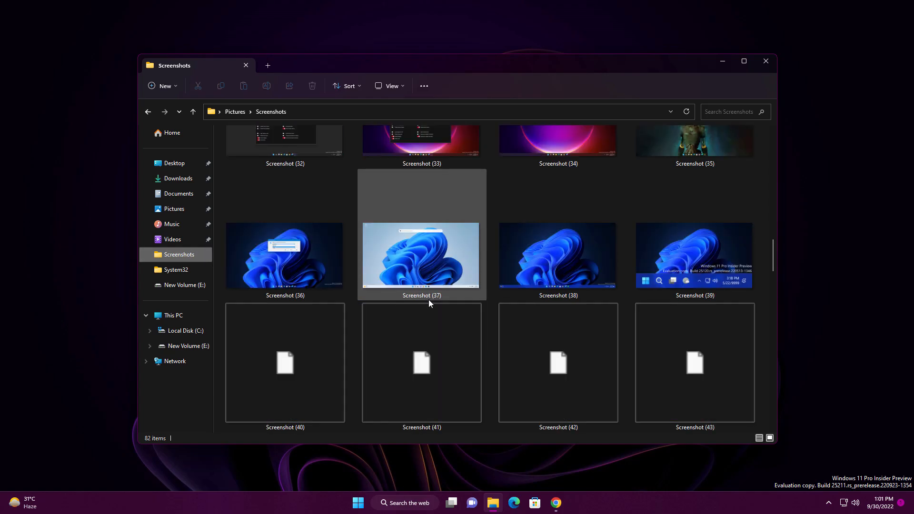
scroll(down, 3)
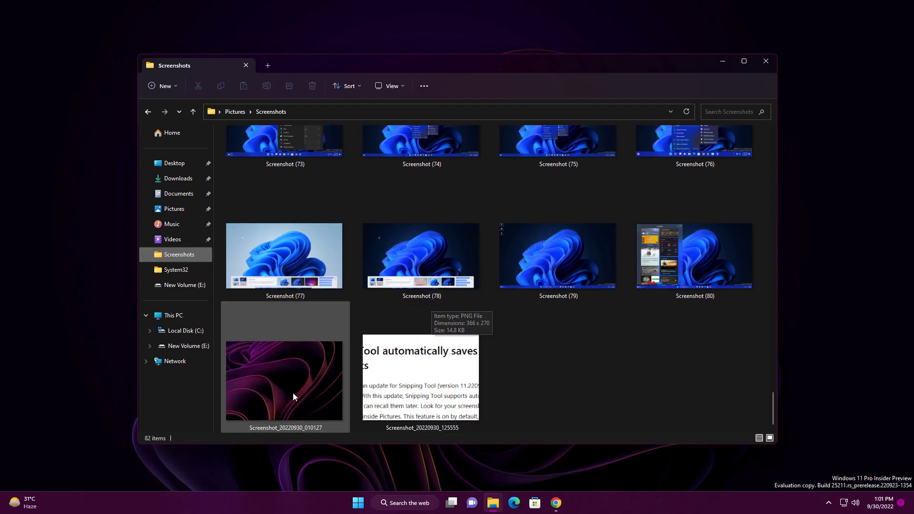
click(284, 381)
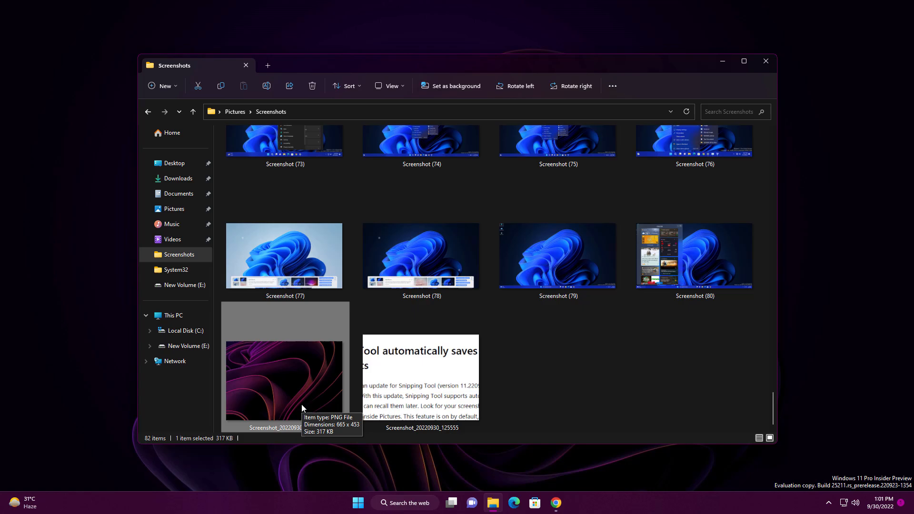
mouse_move(581, 335)
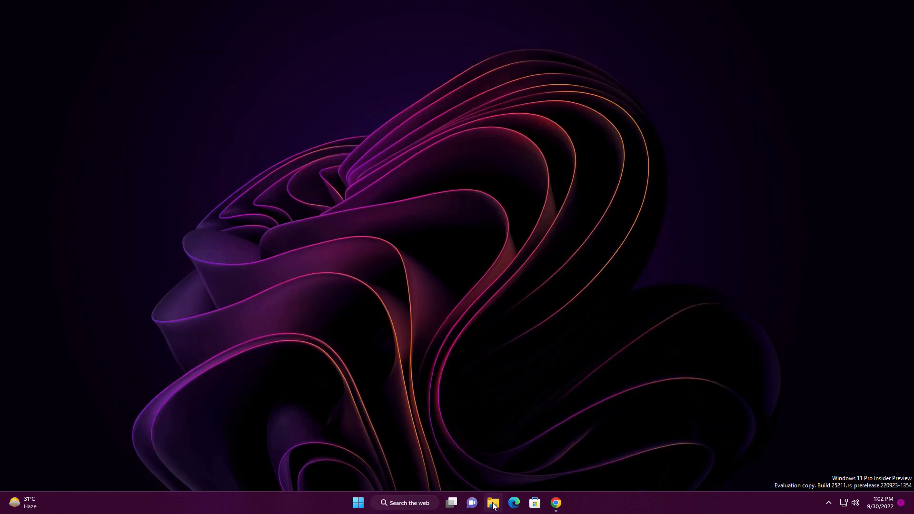
Step: Reopen File Explorer's Home full screen, then open the Widgets settings
click(493, 503)
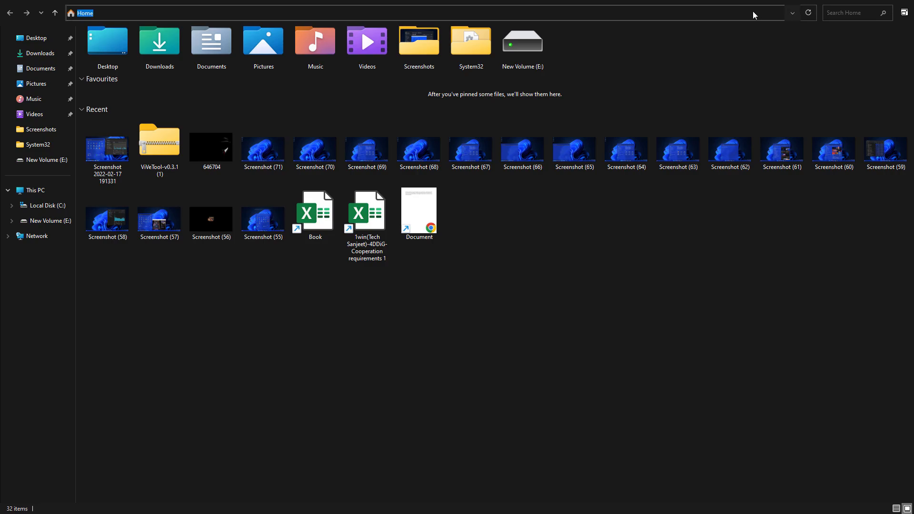
text(dfssdfds)
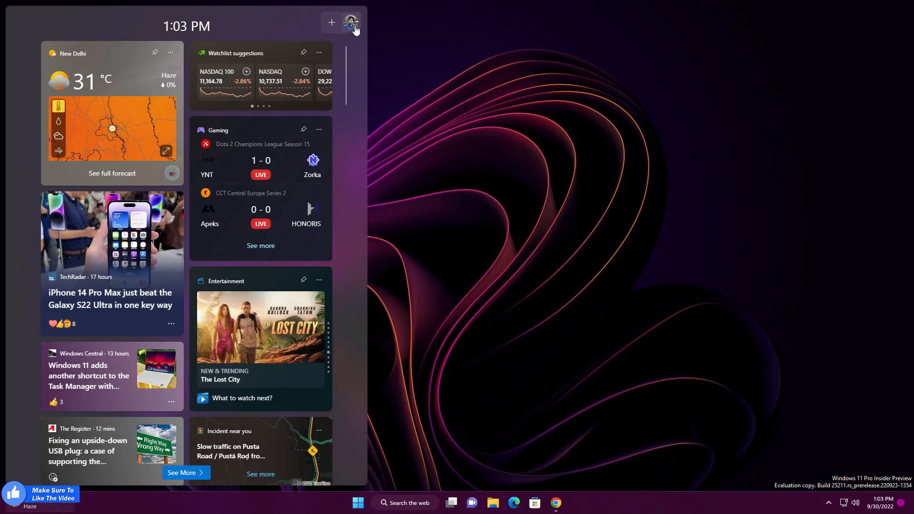
click(351, 23)
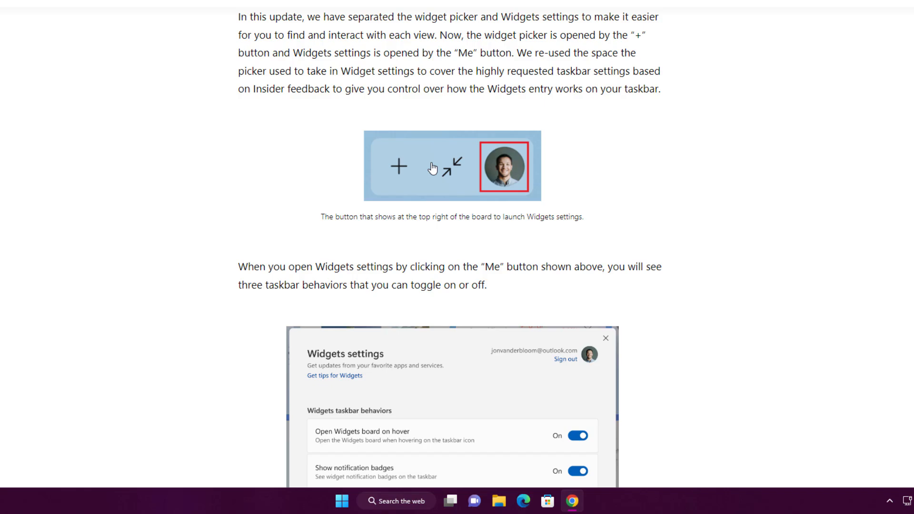
mouse_move(458, 176)
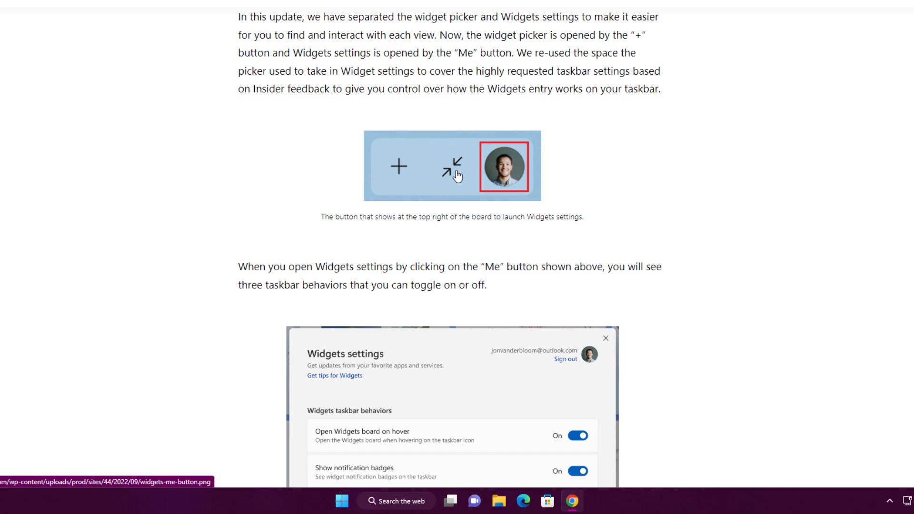
mouse_move(489, 242)
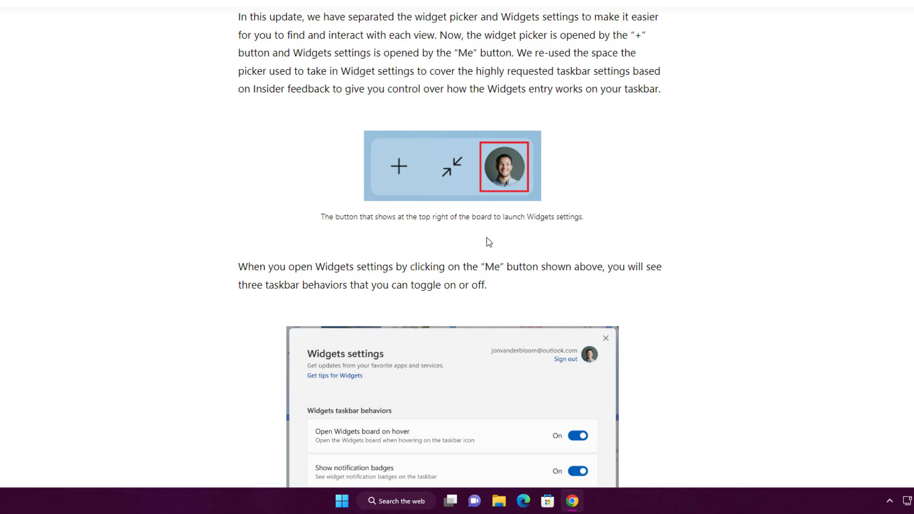
Step: Scroll the blog post to the Widgets settings screenshot with its three taskbar toggles
scroll(down, 3)
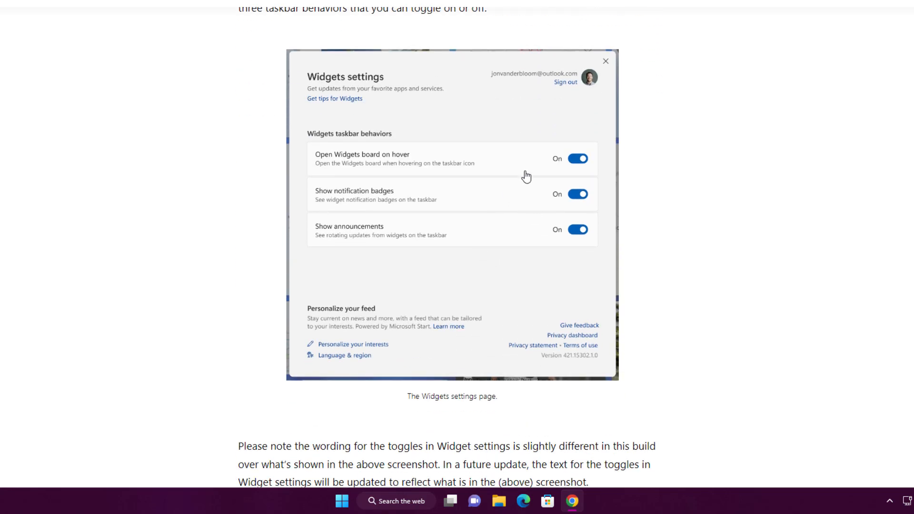
mouse_move(592, 88)
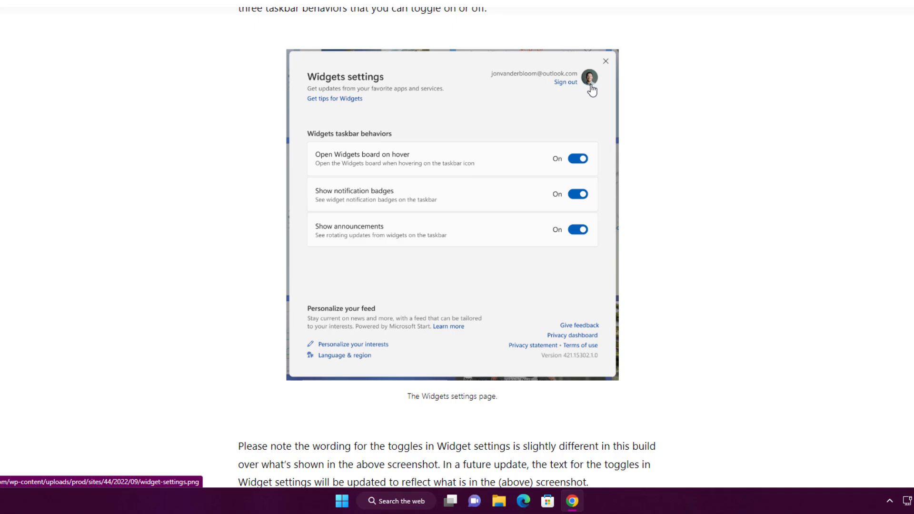
mouse_move(366, 169)
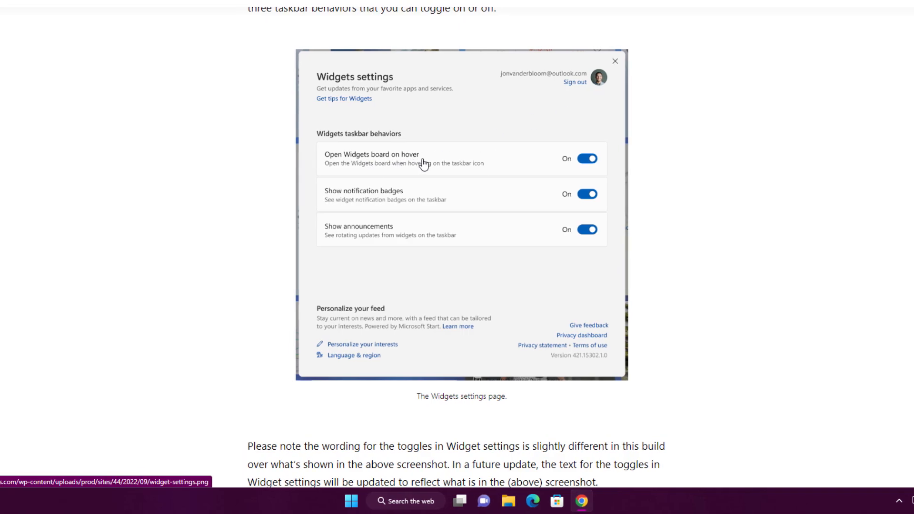
click(351, 501)
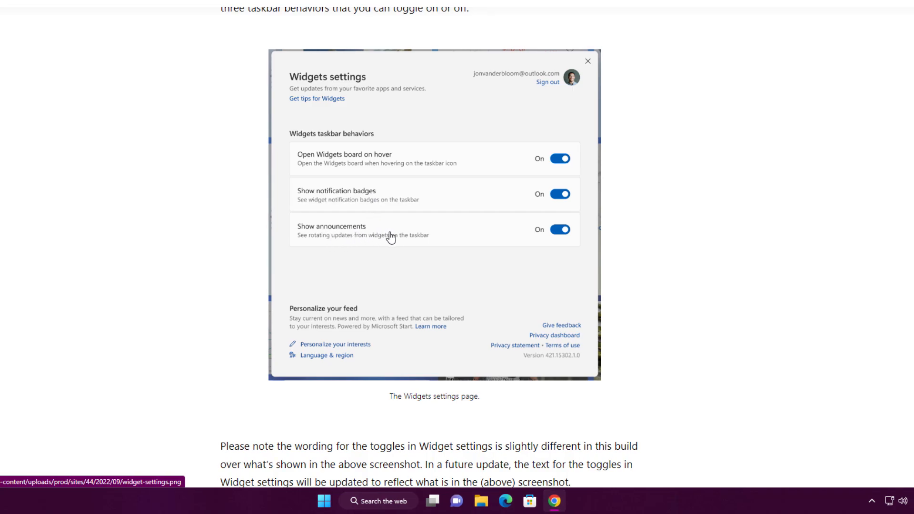
mouse_move(648, 239)
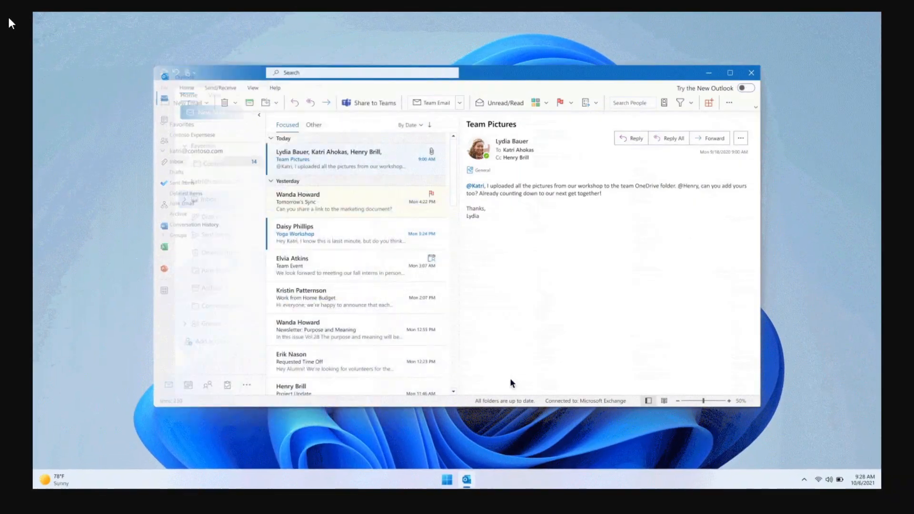
Step: Turn on the 'Try the New Outlook' toggle at Outlook's top right
click(746, 88)
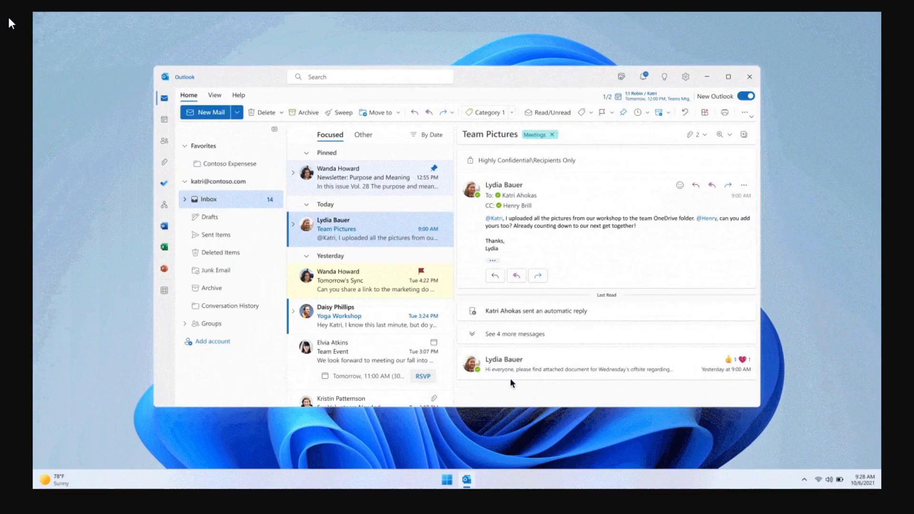
click(747, 96)
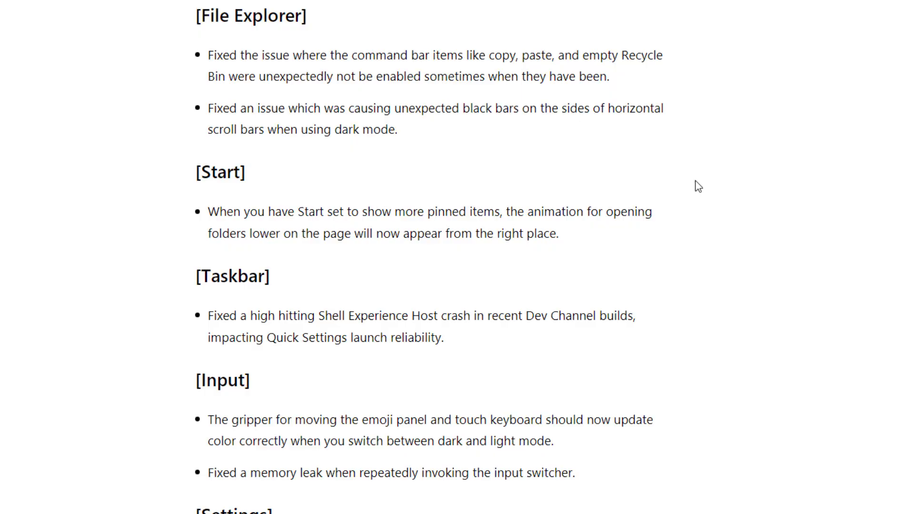
mouse_move(693, 185)
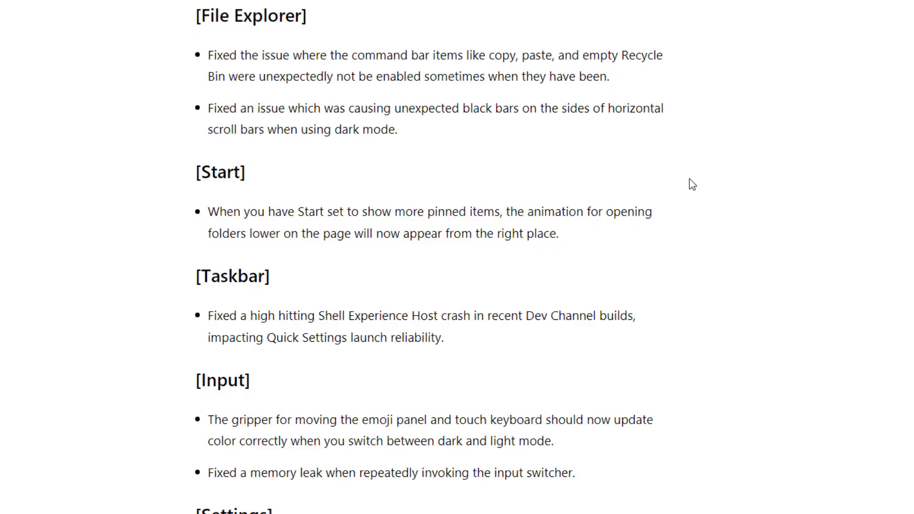
Step: Scroll the Fixes section past Settings and Task Manager to the Other fixes list
scroll(down, 3)
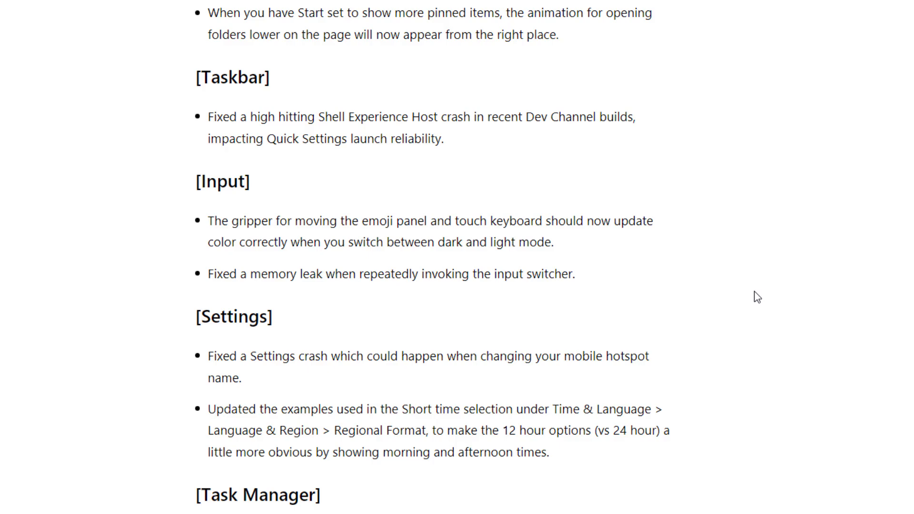
scroll(down, 3)
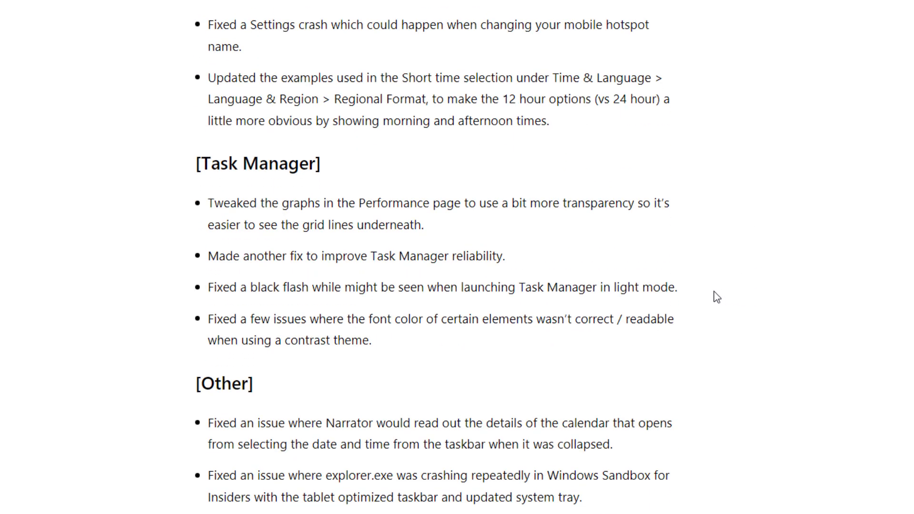
mouse_move(211, 205)
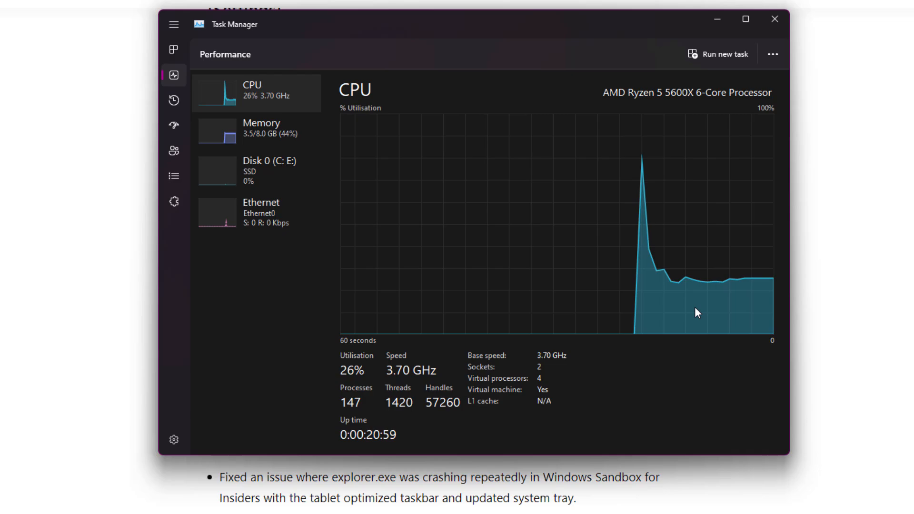
mouse_move(663, 319)
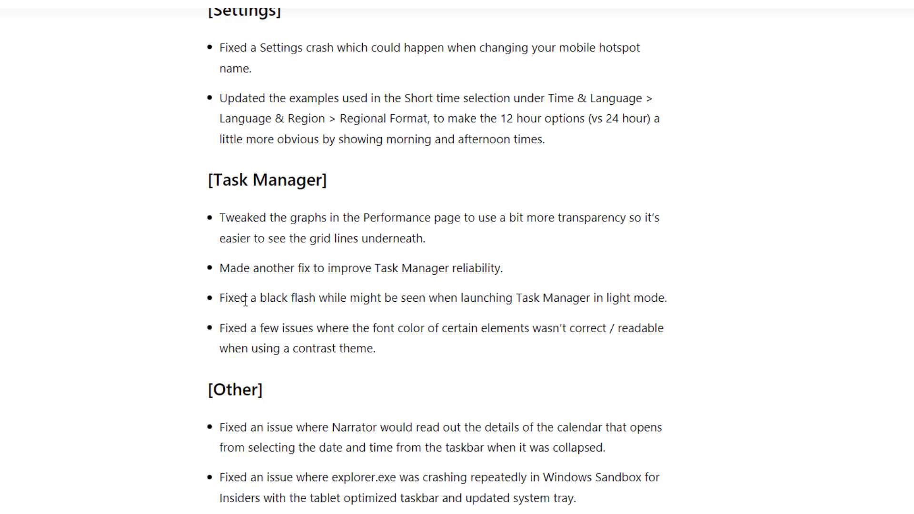
mouse_move(266, 328)
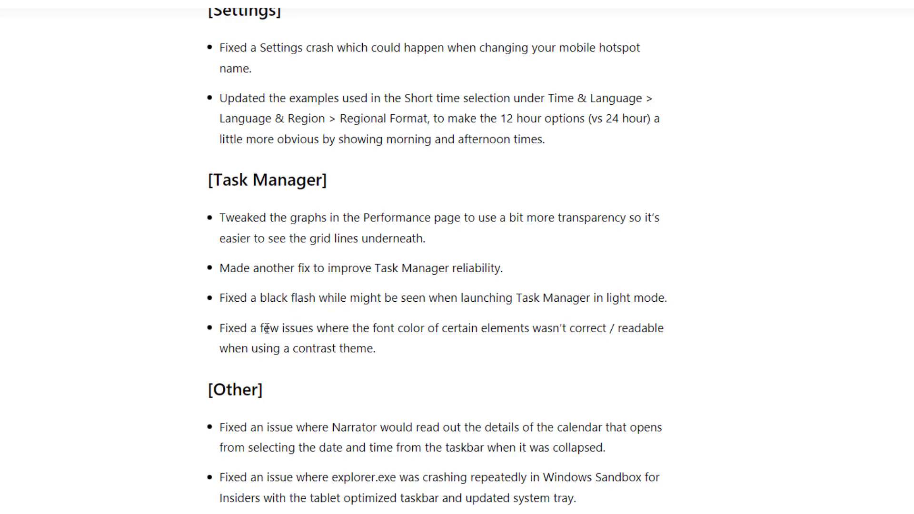
mouse_move(357, 328)
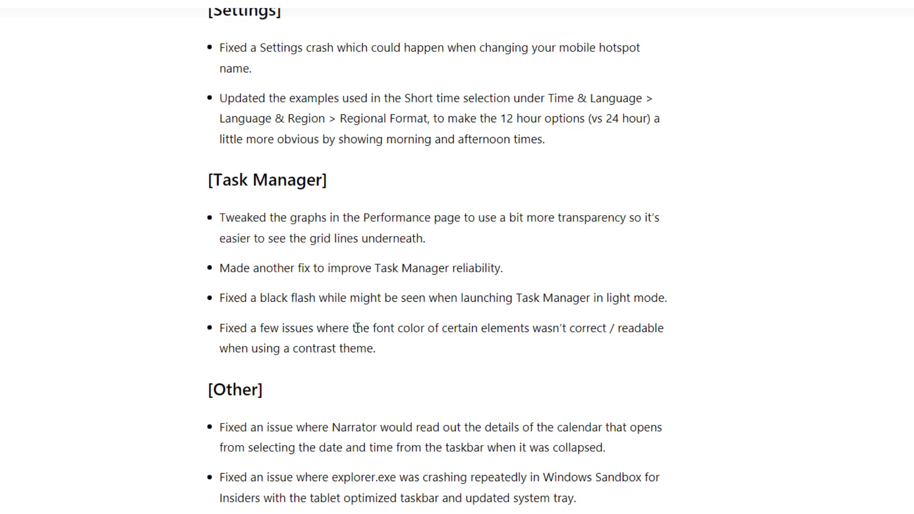
mouse_move(546, 331)
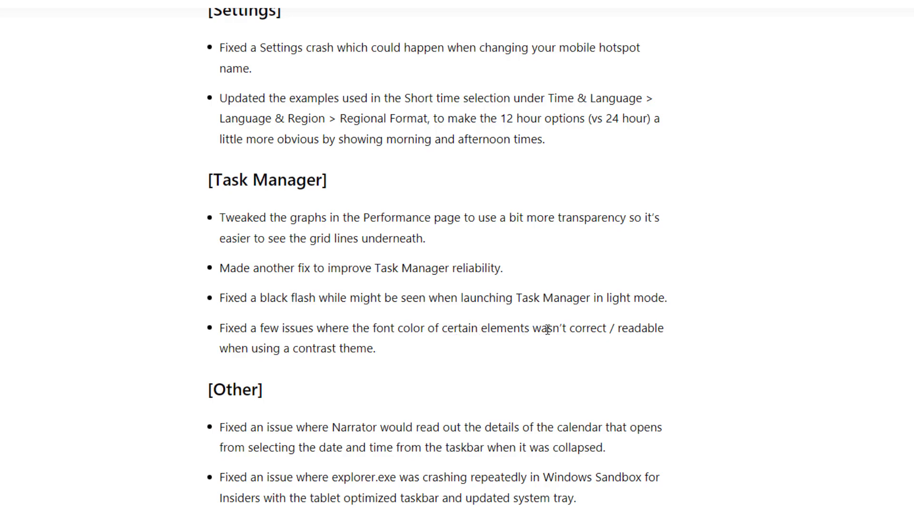
mouse_move(284, 346)
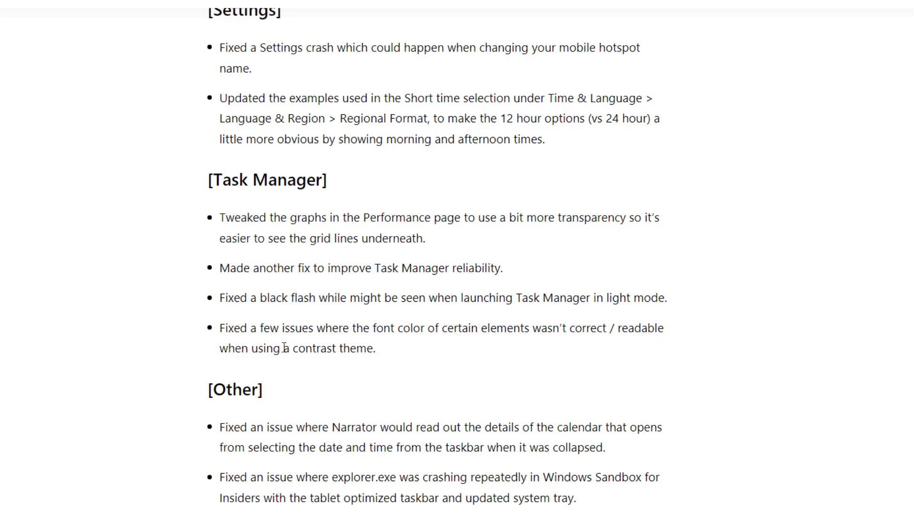
scroll(down, 3)
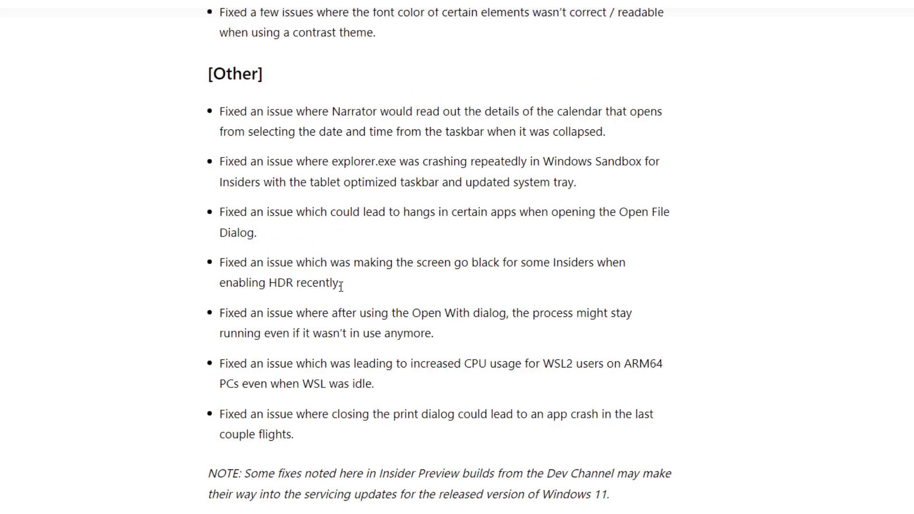
double_click(407, 262)
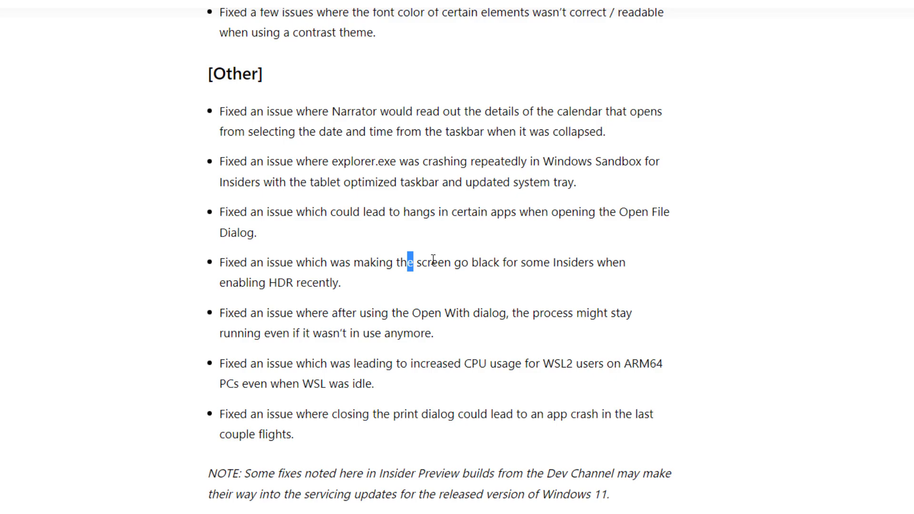